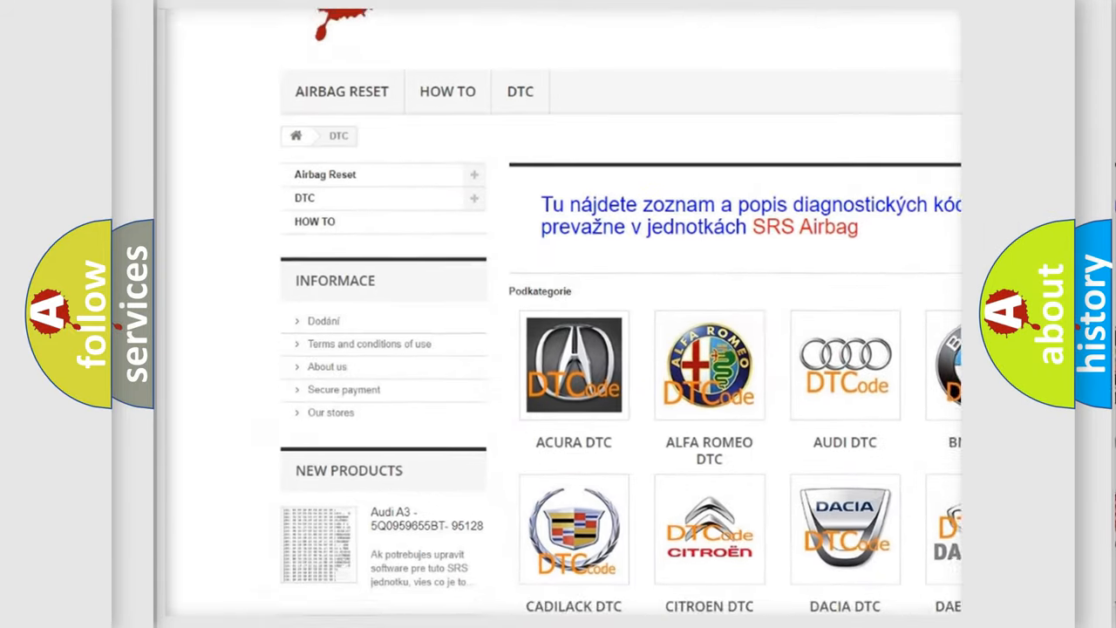
{"action": "scroll", "scroll_direction": "down", "scroll_amount": 3}
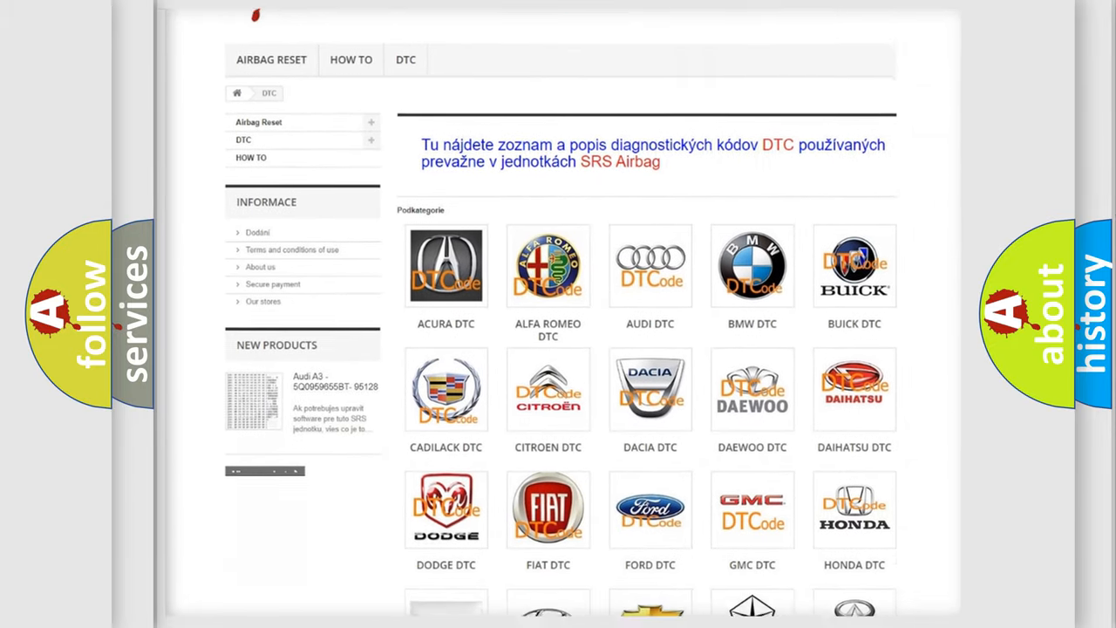
{"action": "scroll", "scroll_direction": "down", "scroll_amount": 3}
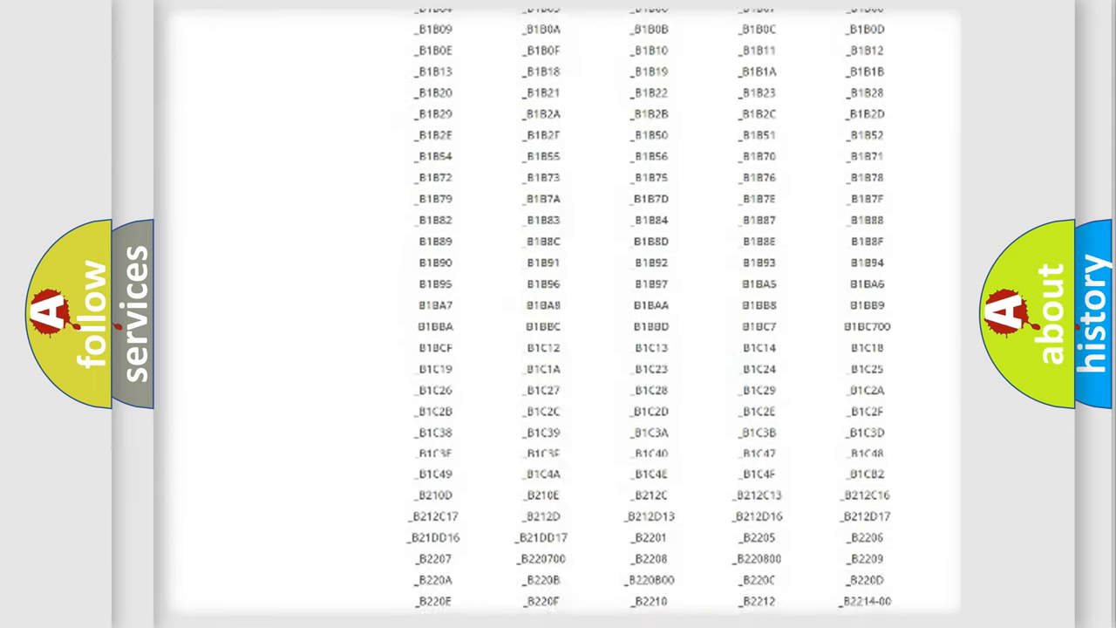
{"action": "scroll", "scroll_direction": "down", "scroll_amount": 3}
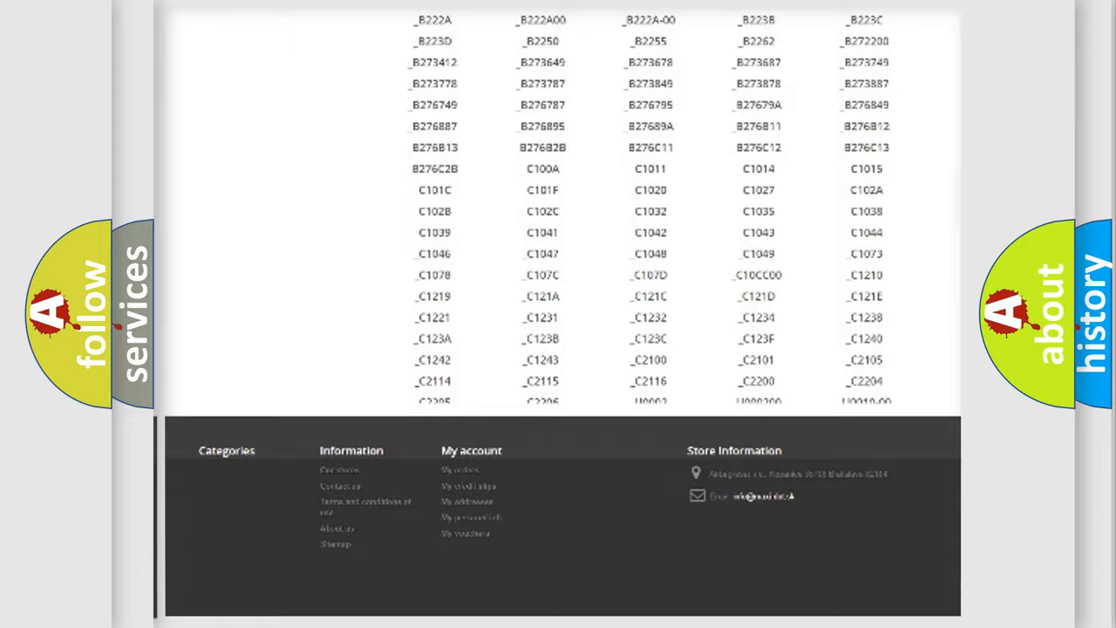